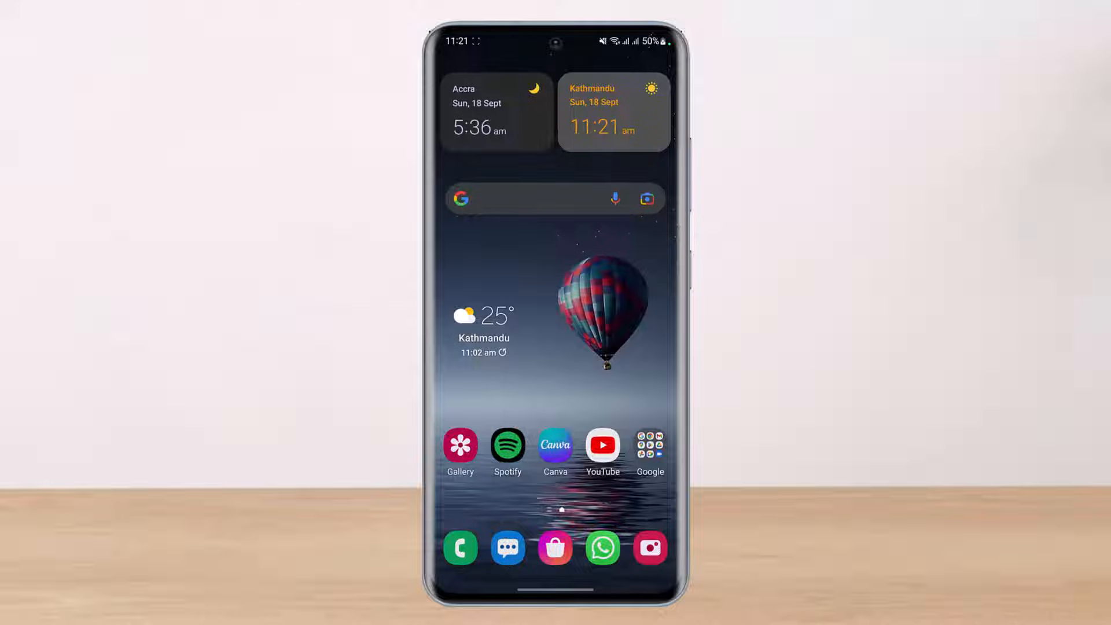
Step: Browse the app drawer and land on the Prime Video Kids profile home with kids' titles
scroll(up, 3)
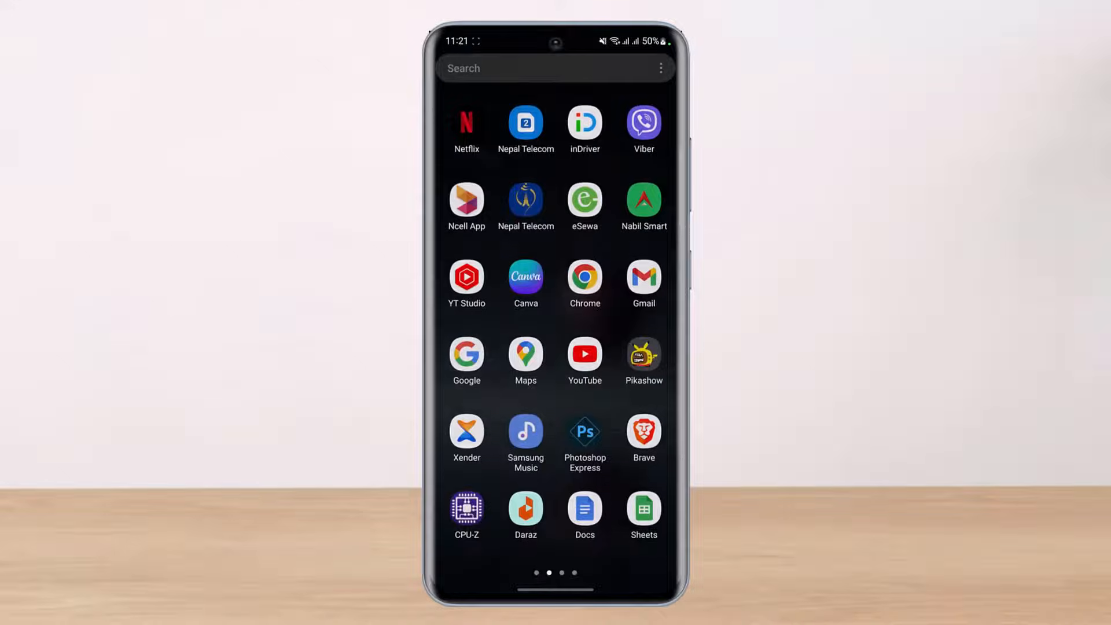
scroll(left, 3)
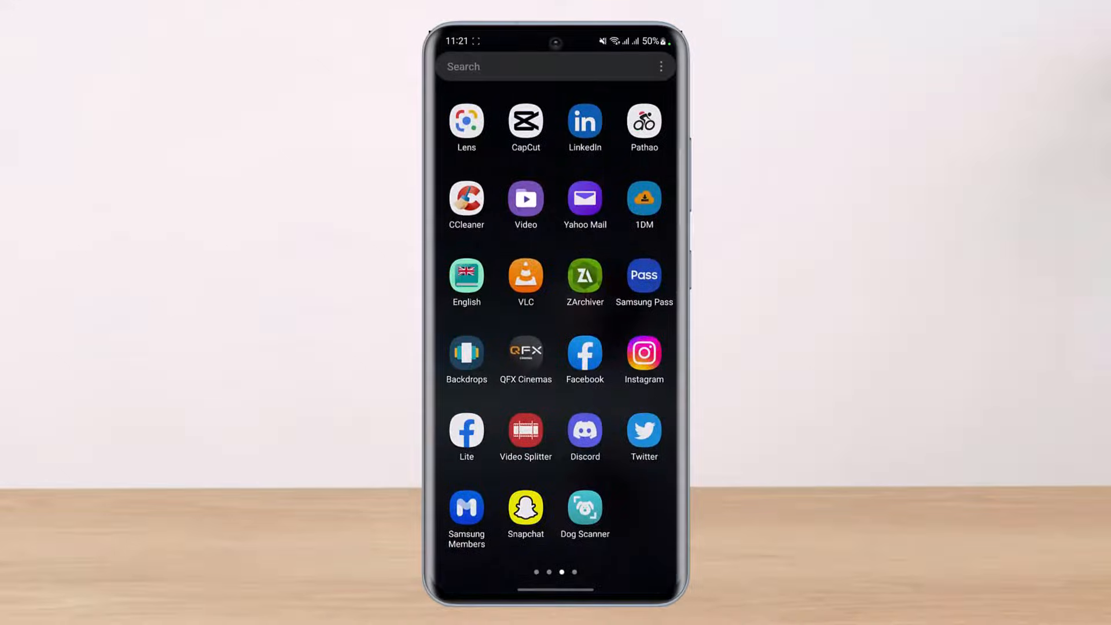
scroll(left, 3)
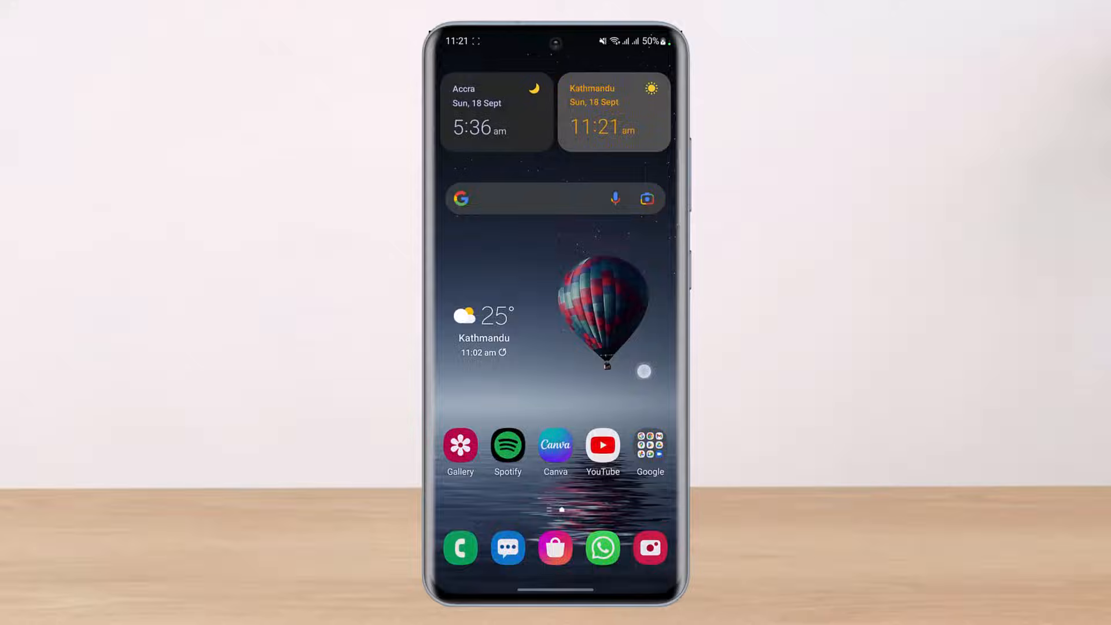
scroll(up, 3)
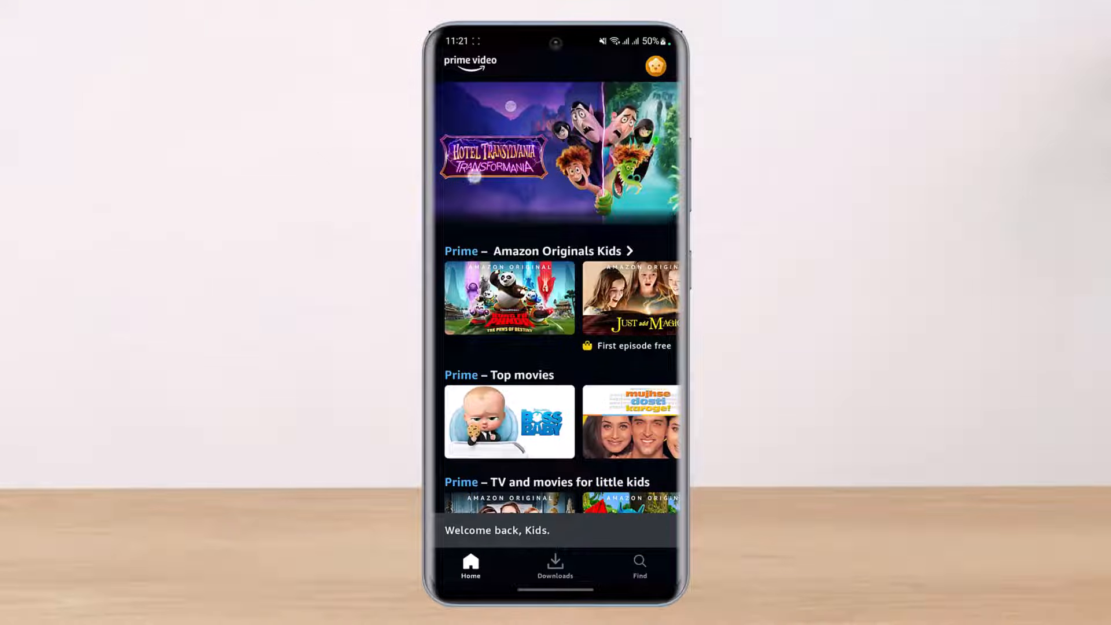
scroll(down, 3)
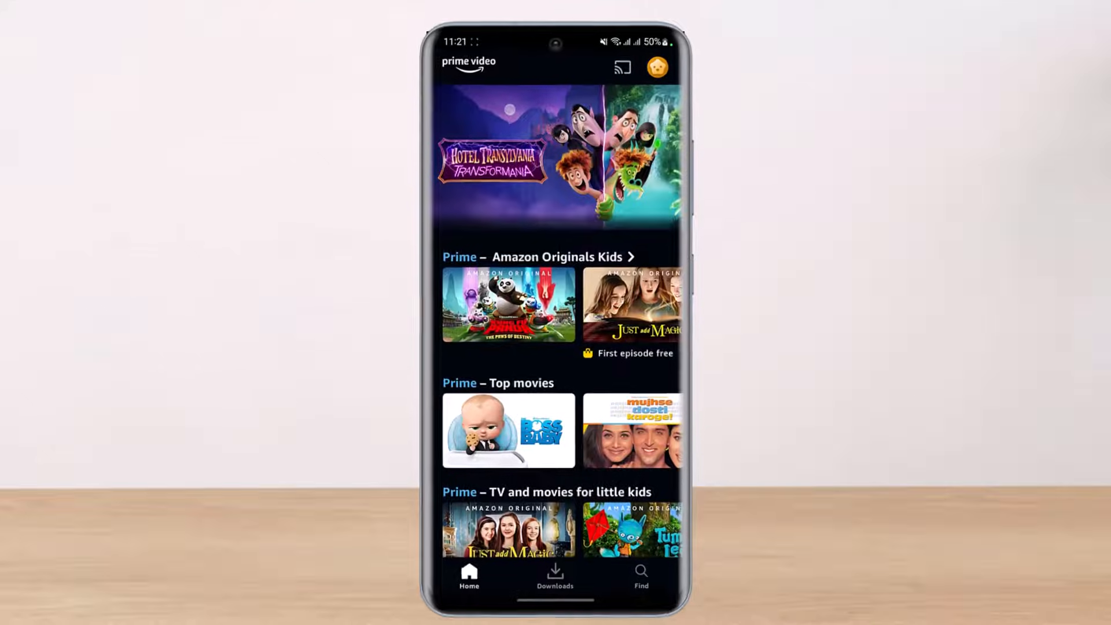
Step: Reach Settings via the profile icon, listing Parental Controls, Manage account and Language
click(655, 67)
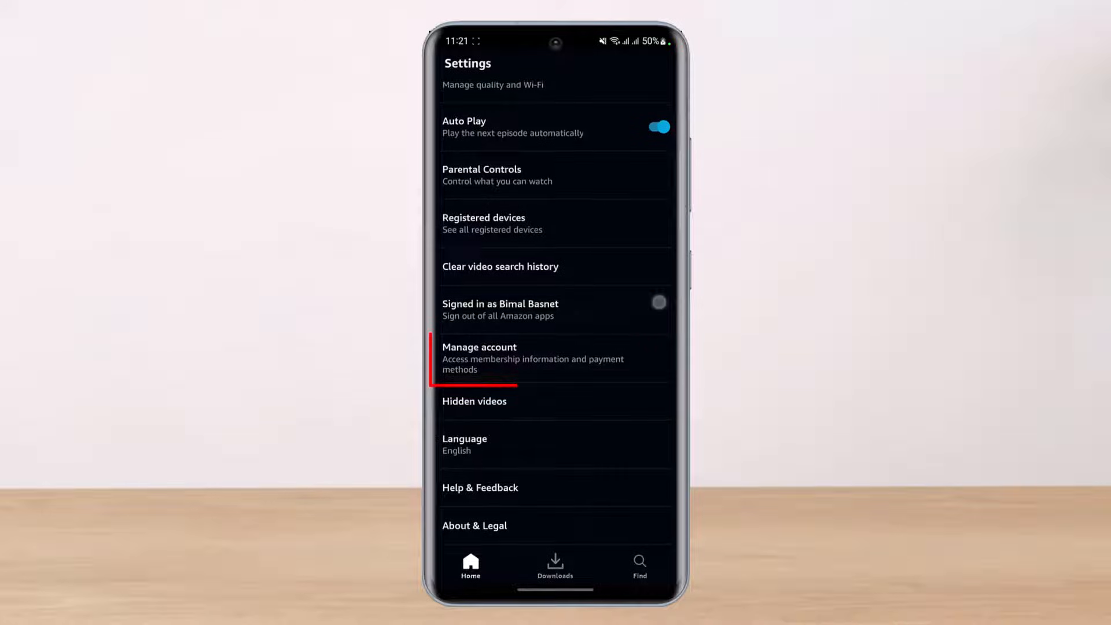
click(555, 359)
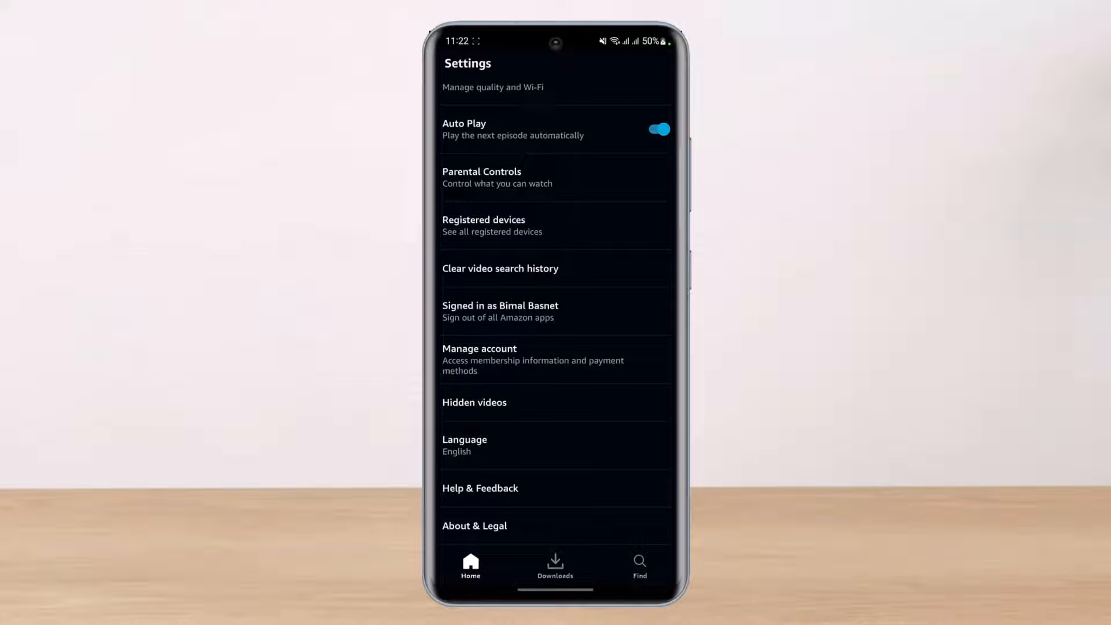
click(555, 363)
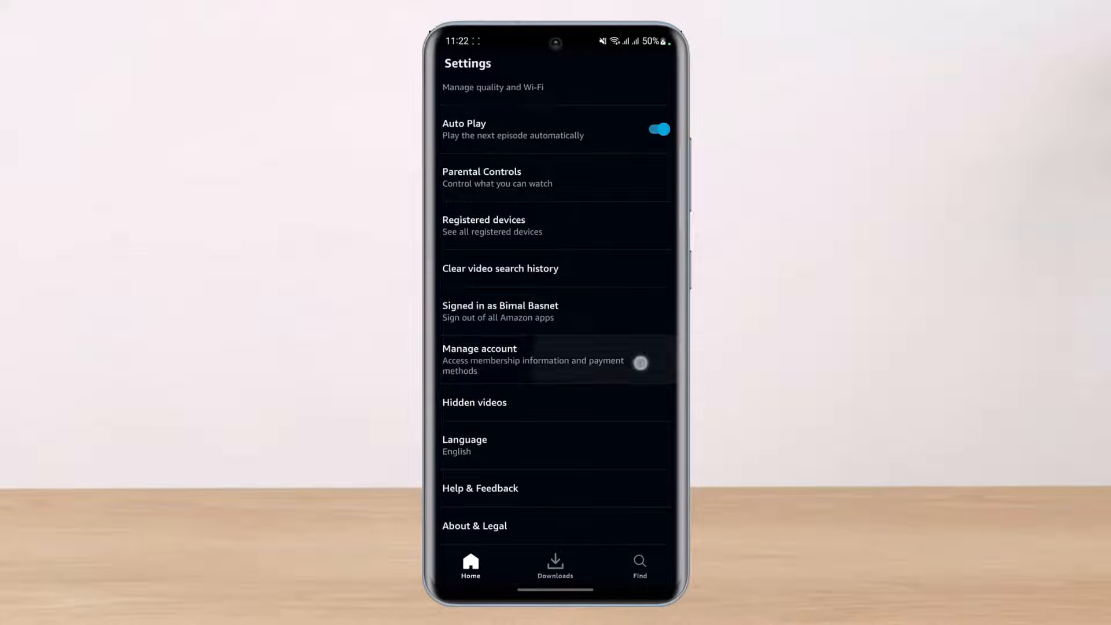
Step: Bring up Manage account showing account details and no Prime Video subscription
click(531, 360)
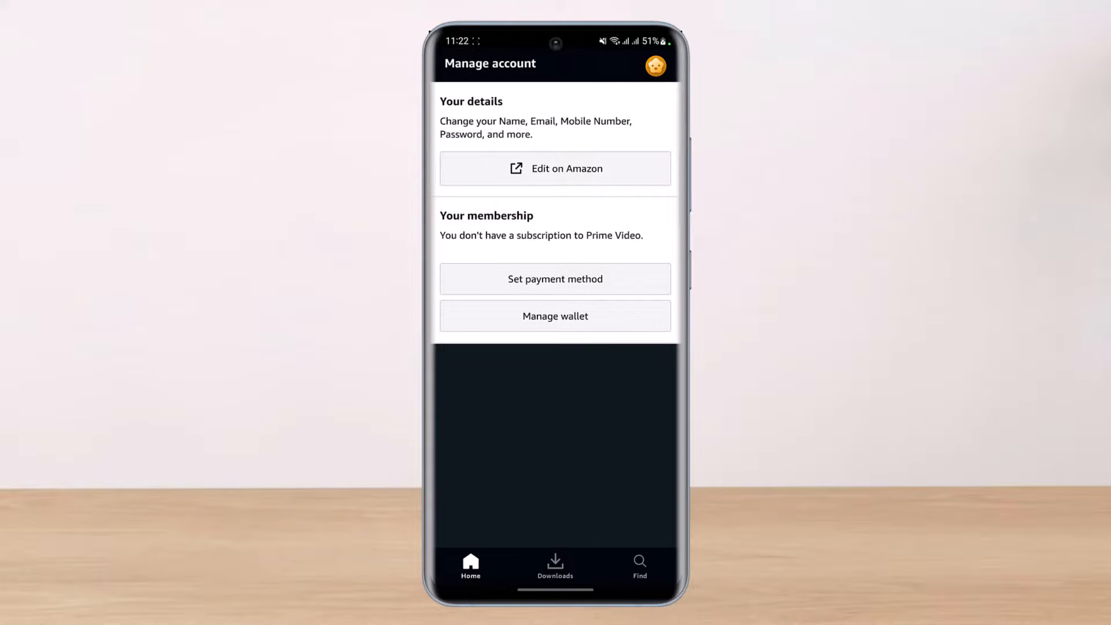
Step: Leave account management through Find and Home, landing on the empty Kids Watchlist
click(638, 567)
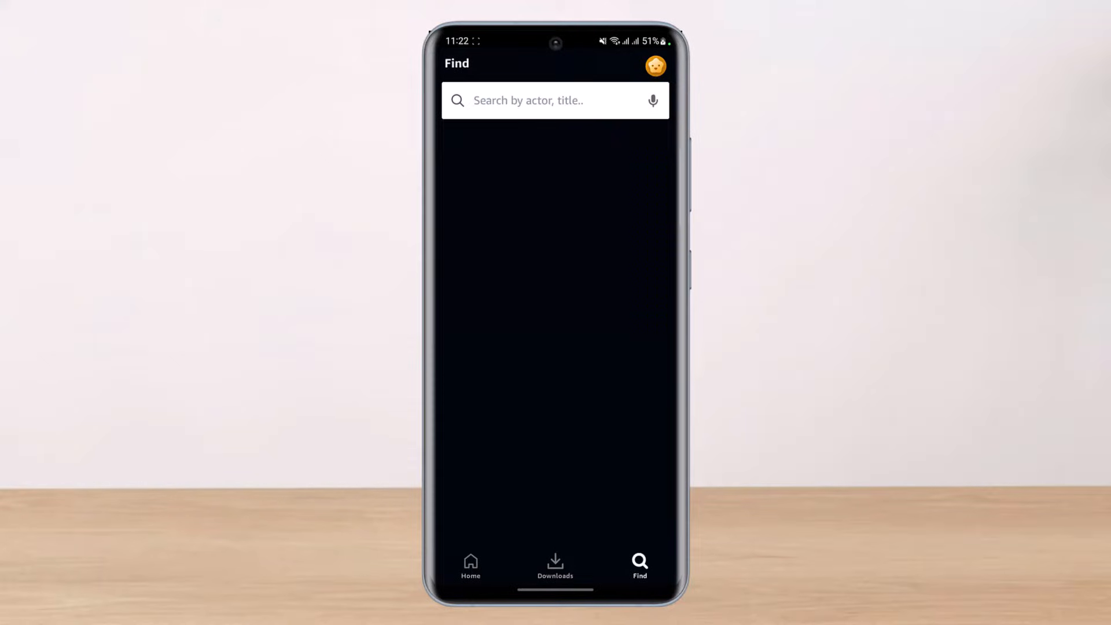
click(637, 469)
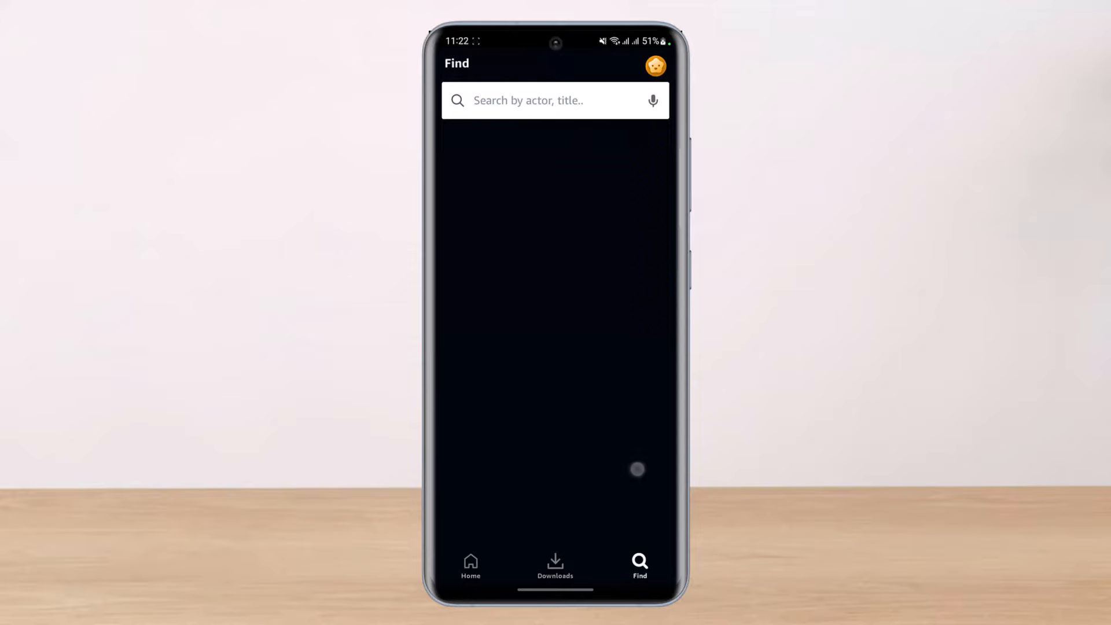
click(470, 563)
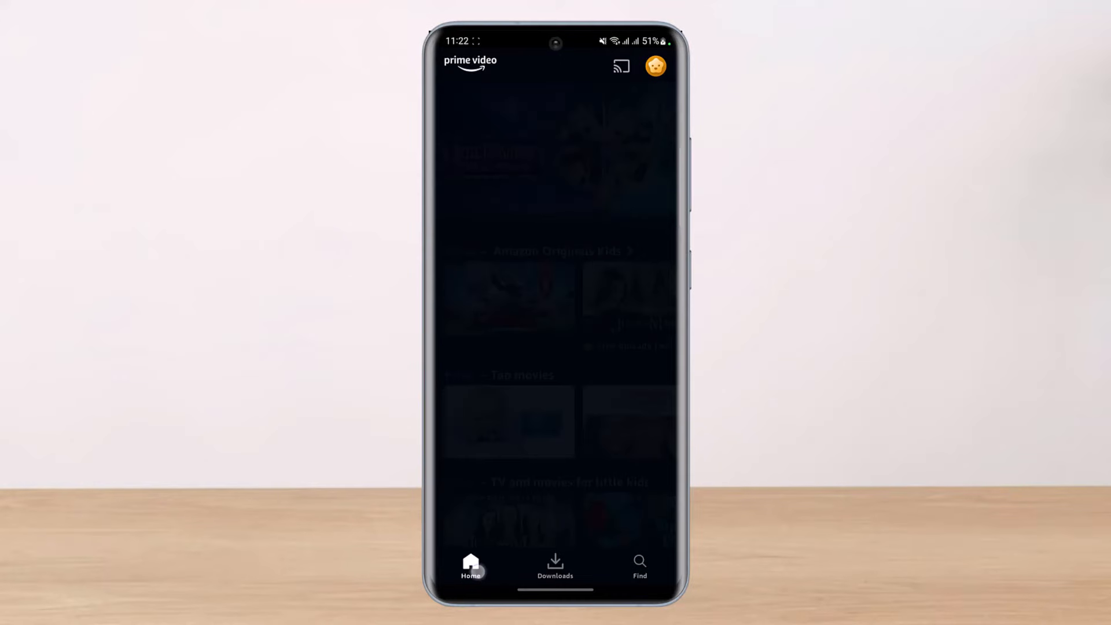
click(654, 65)
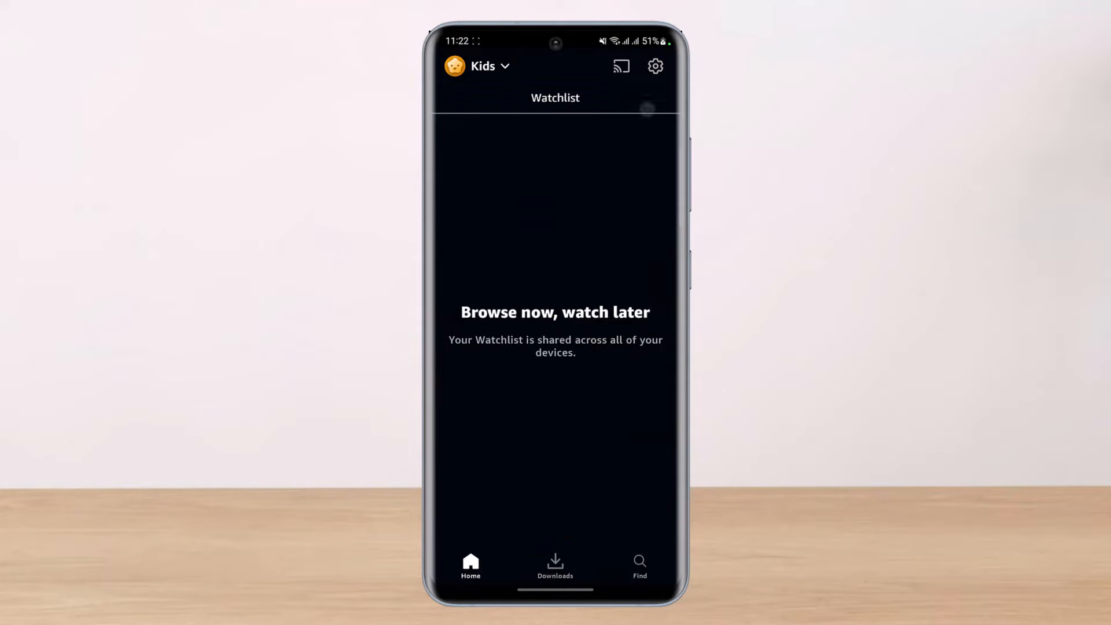